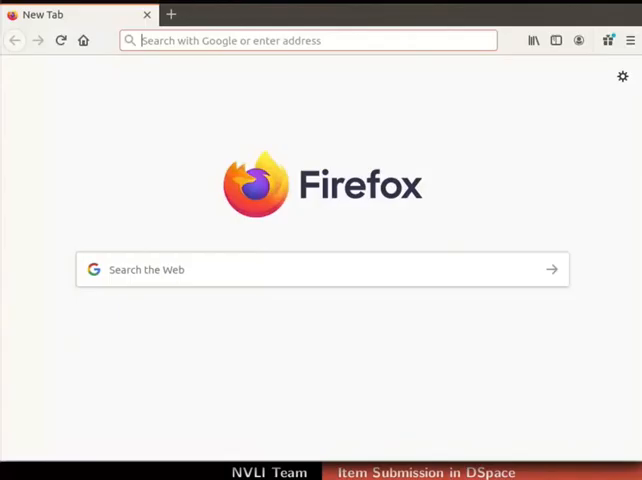
Log in to the IITB Repository at localhost:8080 with the submitter's e-mail and password
{"action": "type", "text": "localhost:8080/password-login"}
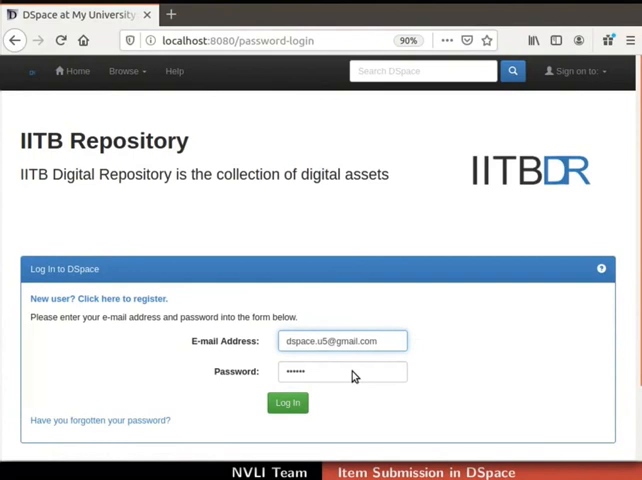
{"action": "left_click", "coordinate": [288, 403]}
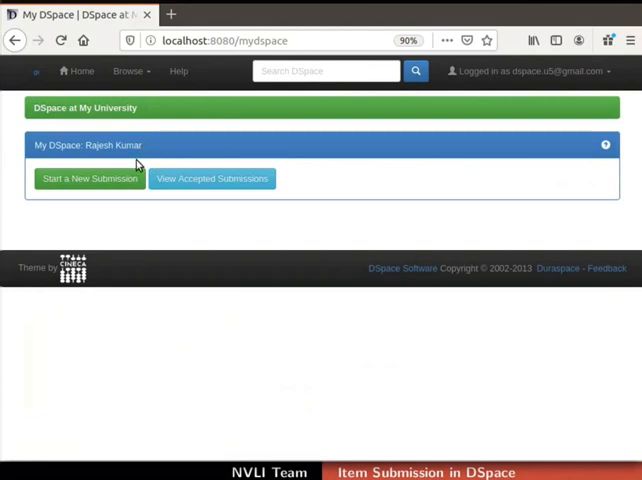
{"action": "mouse_move", "coordinate": [90, 186]}
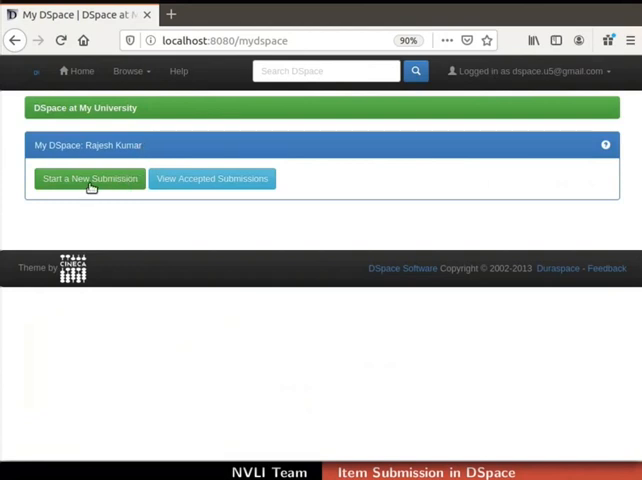
Start a new submission in IITB Digital Library > Electrical Engineering > Articles
{"action": "left_click", "coordinate": [89, 178]}
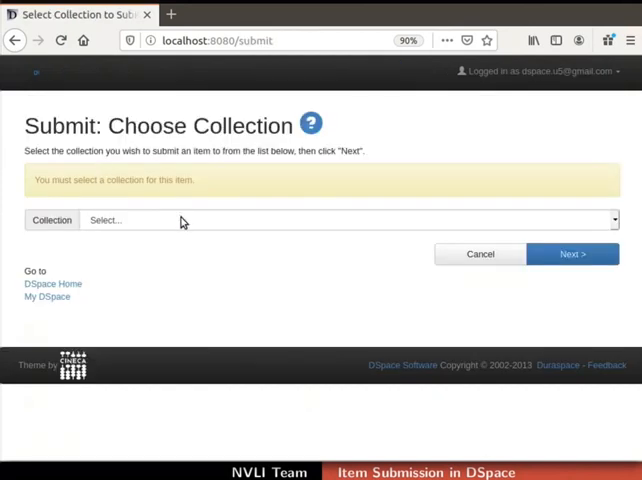
{"action": "left_click", "coordinate": [340, 220]}
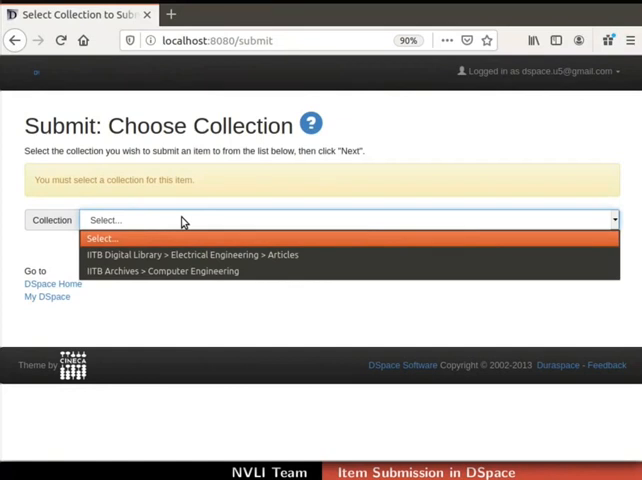
{"action": "mouse_move", "coordinate": [235, 255]}
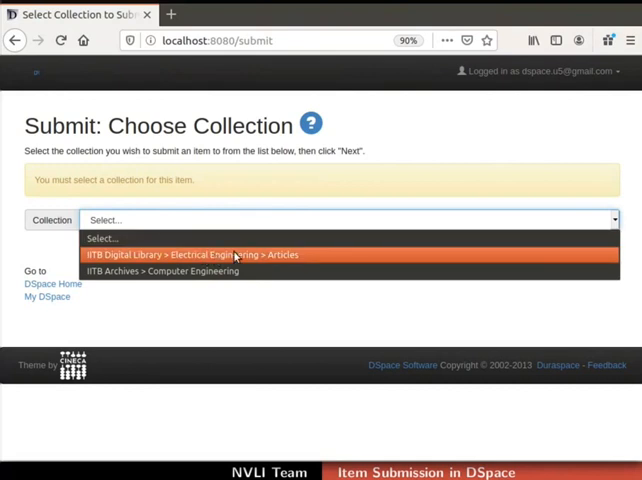
{"action": "mouse_move", "coordinate": [305, 256]}
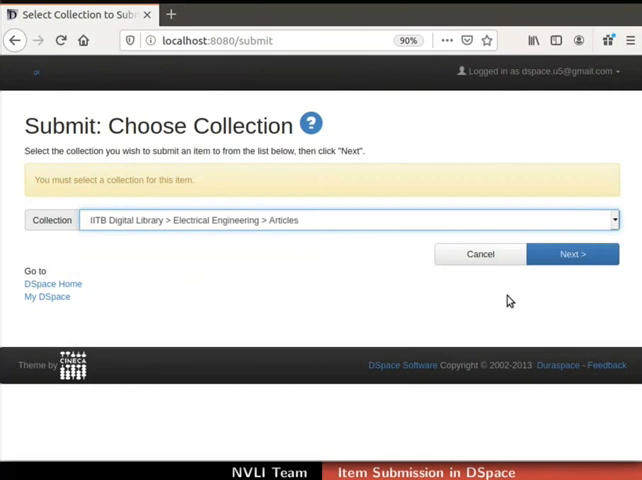
{"action": "left_click", "coordinate": [573, 253]}
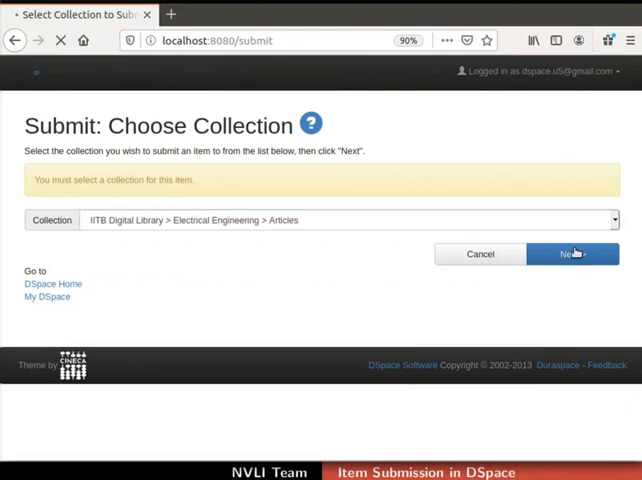
Advance from collection choice to the empty Describe this Item form
{"action": "left_click", "coordinate": [571, 253]}
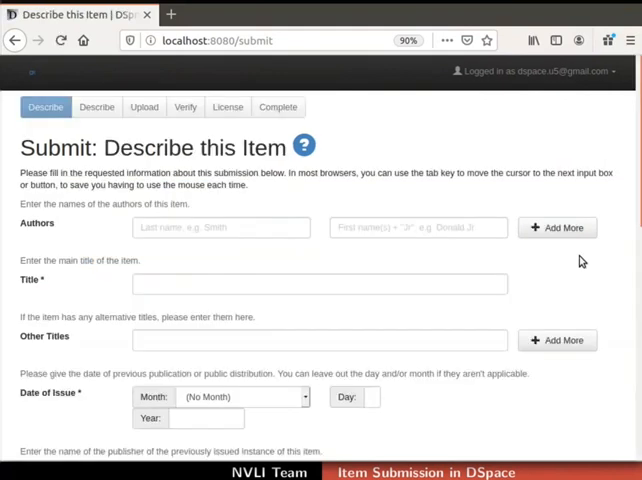
{"action": "mouse_move", "coordinate": [324, 150]}
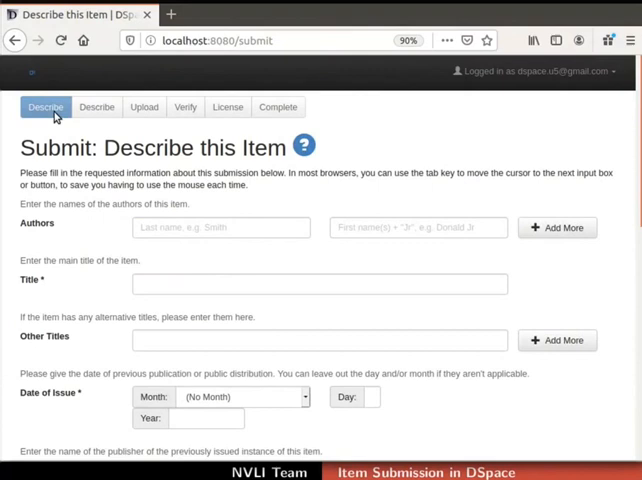
{"action": "mouse_move", "coordinate": [53, 115]}
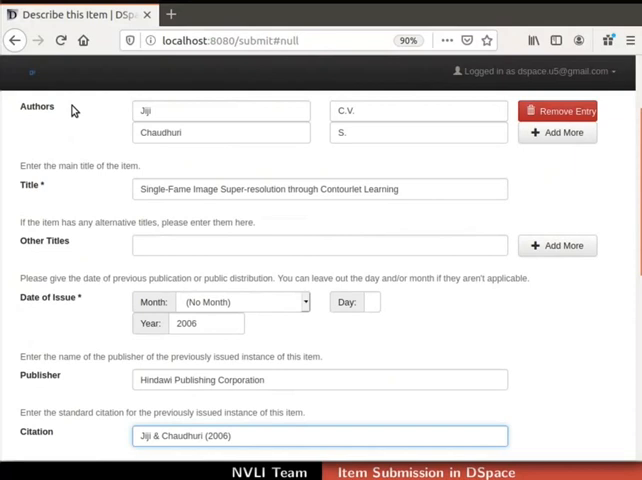
{"action": "mouse_move", "coordinate": [89, 308]}
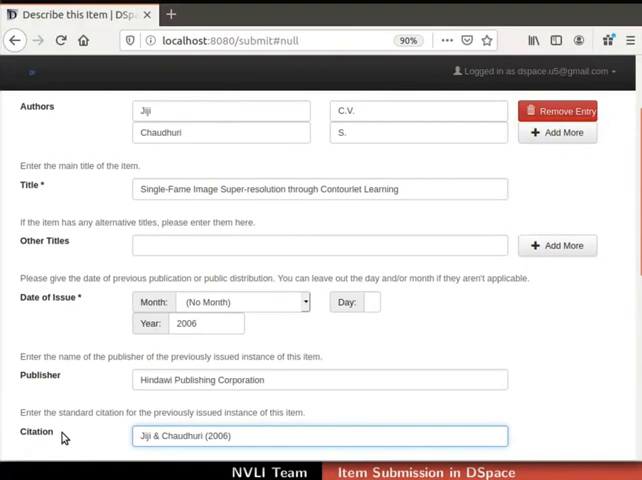
{"action": "mouse_move", "coordinate": [248, 293]}
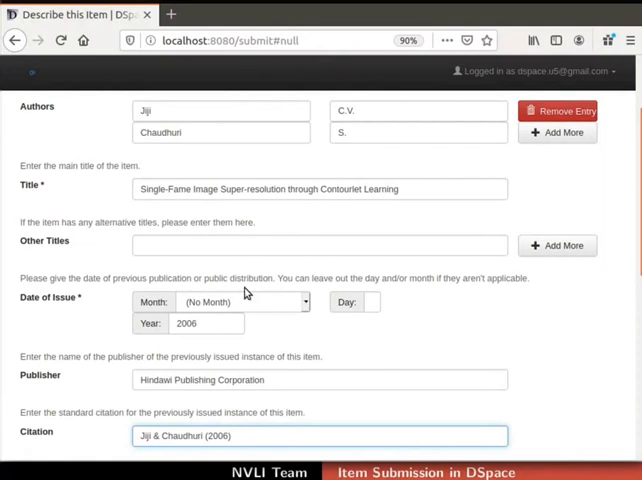
{"action": "mouse_move", "coordinate": [558, 132]}
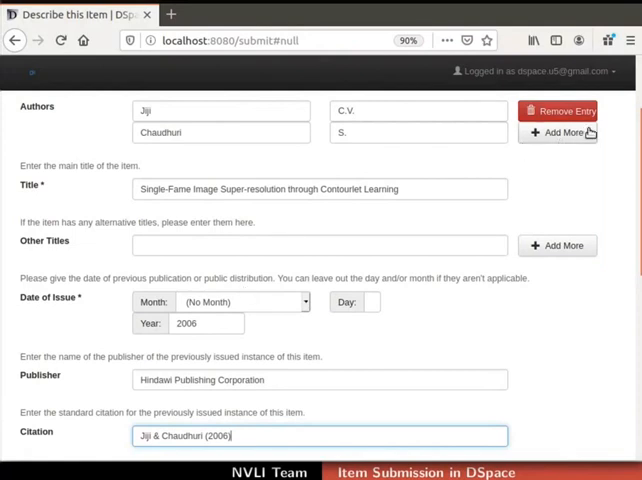
Add URI identifier 10.1155/ASP/2006/73767, set type to Article and language to English
{"action": "scroll", "scroll_direction": "down", "scroll_amount": 3}
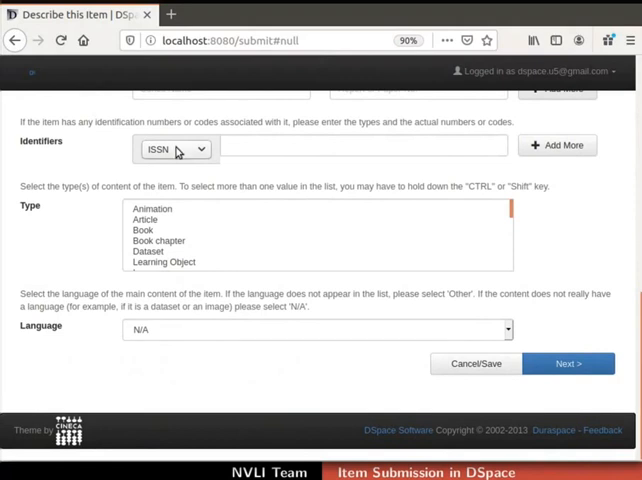
{"action": "left_click", "coordinate": [174, 148]}
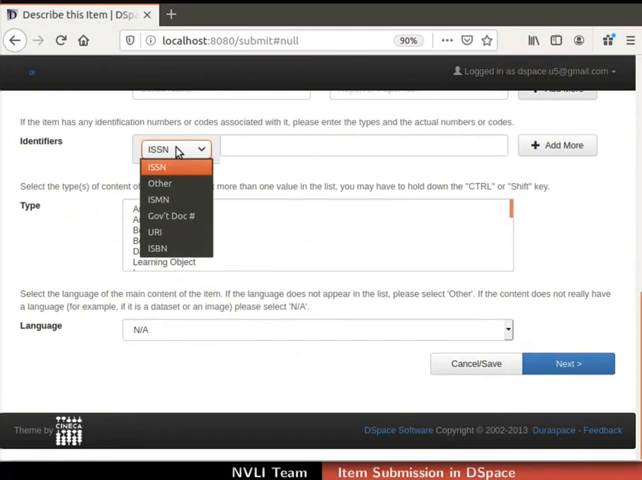
{"action": "mouse_move", "coordinate": [194, 195]}
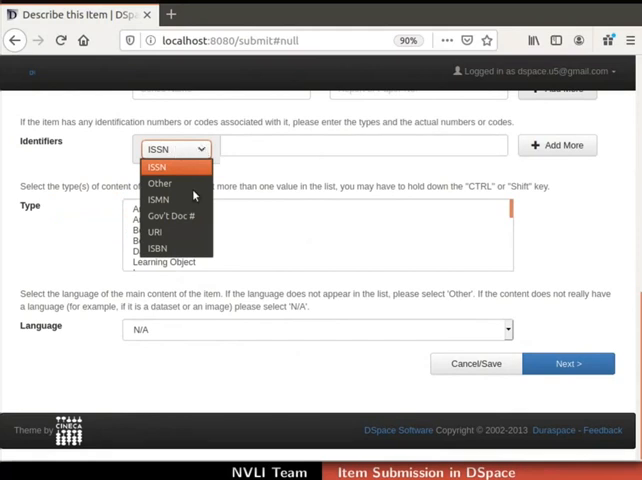
{"action": "left_click", "coordinate": [153, 231]}
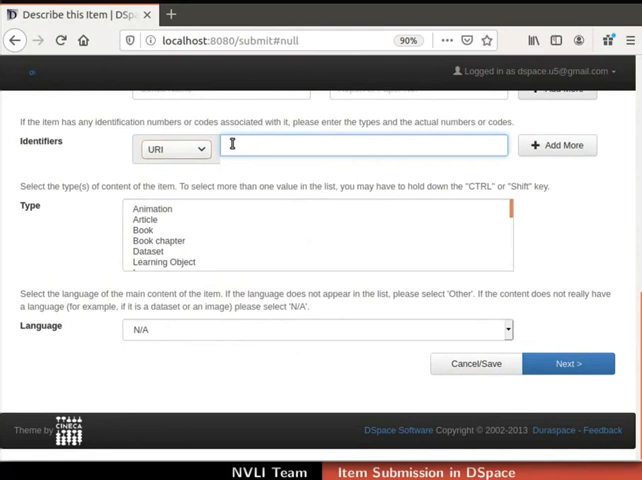
{"action": "type", "text": "10.1155/ASP/2006/73767"}
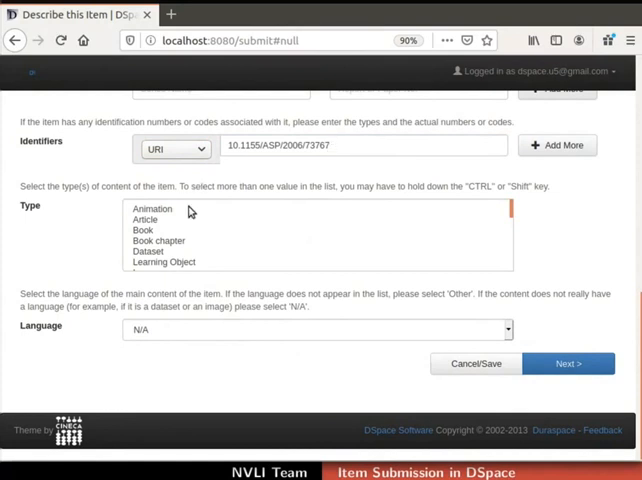
{"action": "mouse_move", "coordinate": [172, 221]}
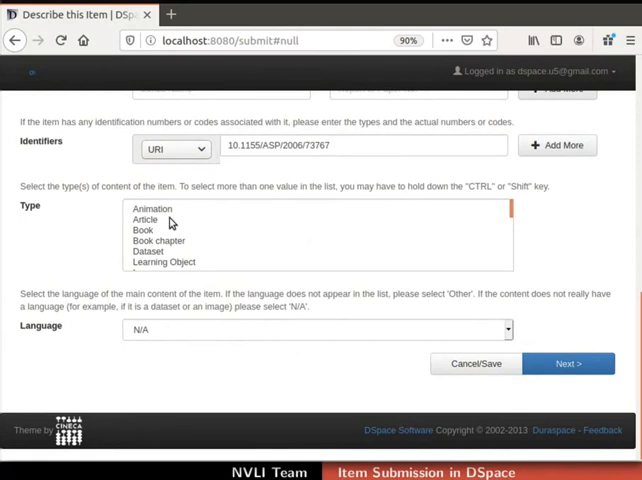
{"action": "left_click", "coordinate": [145, 219]}
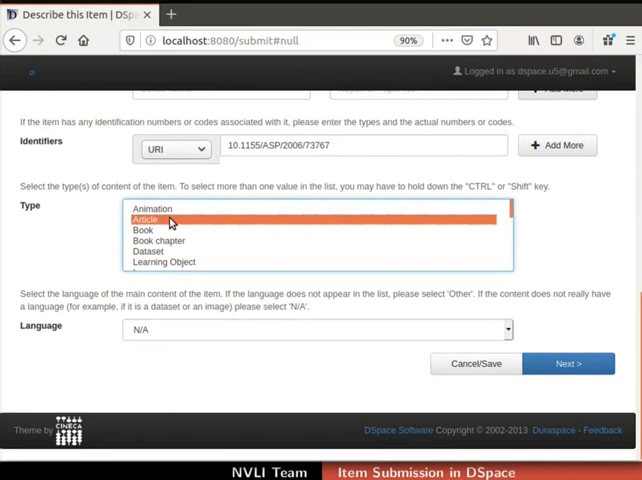
{"action": "mouse_move", "coordinate": [51, 205]}
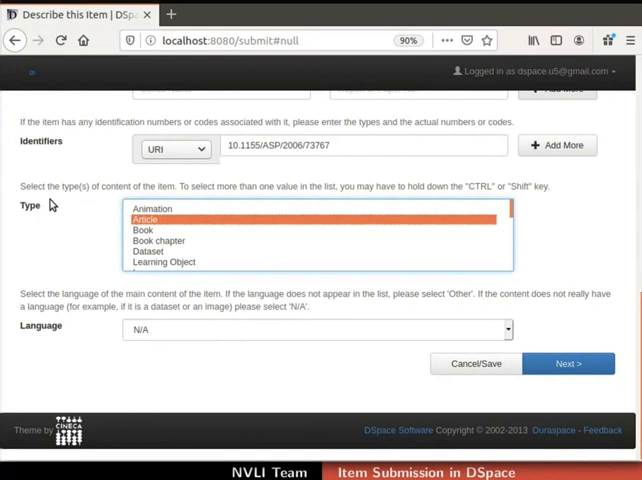
{"action": "mouse_move", "coordinate": [50, 205]}
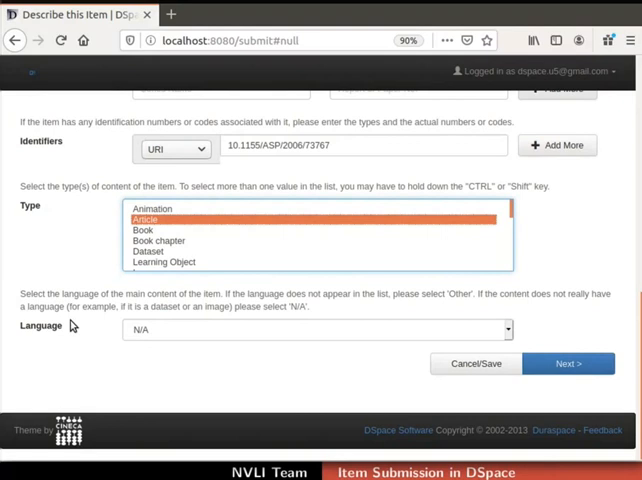
{"action": "mouse_move", "coordinate": [65, 326]}
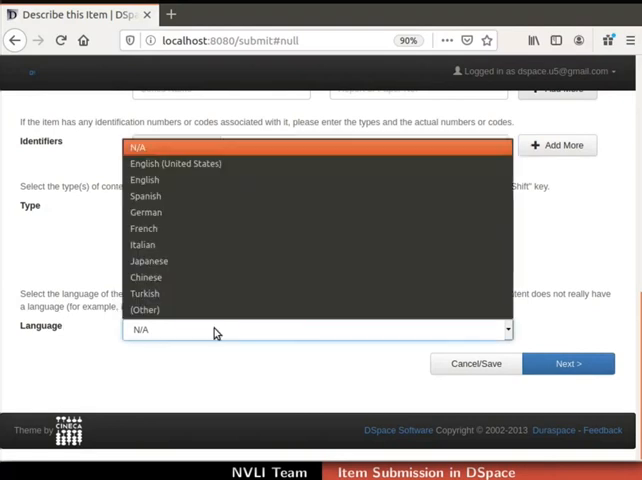
{"action": "mouse_move", "coordinate": [187, 187]}
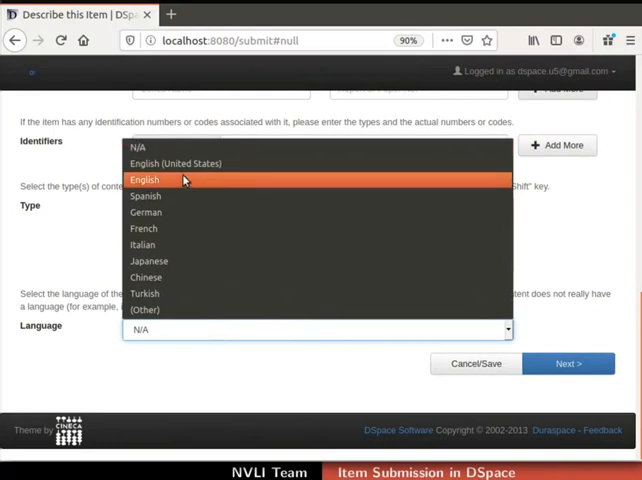
{"action": "left_click", "coordinate": [145, 179]}
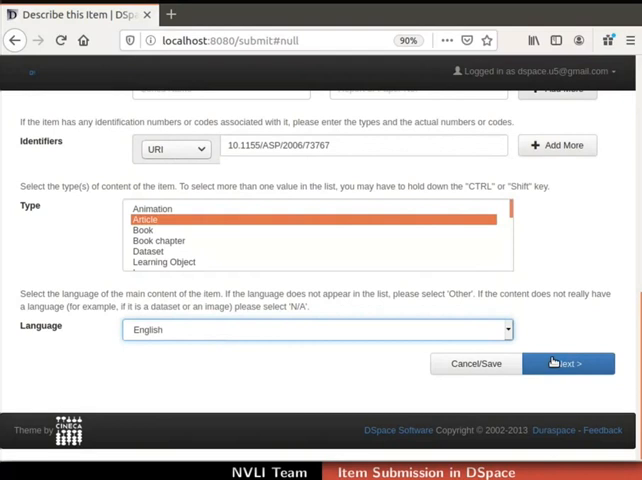
Move past the Subject Keywords and Abstract page to the file upload step
{"action": "left_click", "coordinate": [568, 363]}
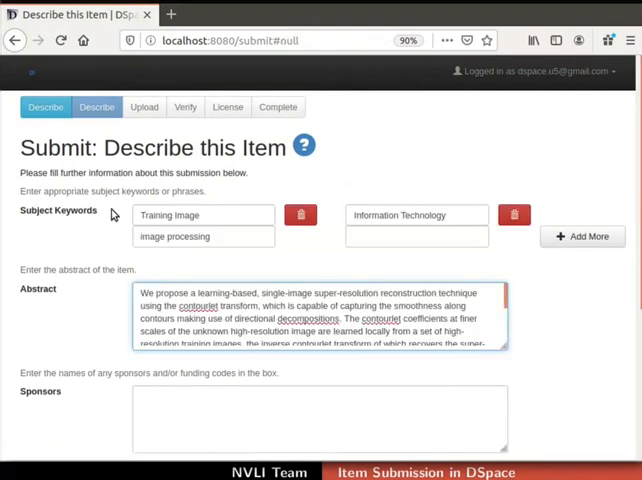
{"action": "scroll", "scroll_direction": "down", "scroll_amount": 3}
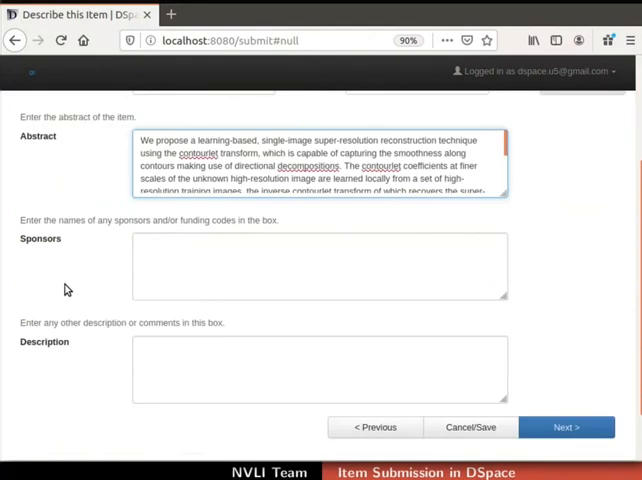
{"action": "mouse_move", "coordinate": [76, 353]}
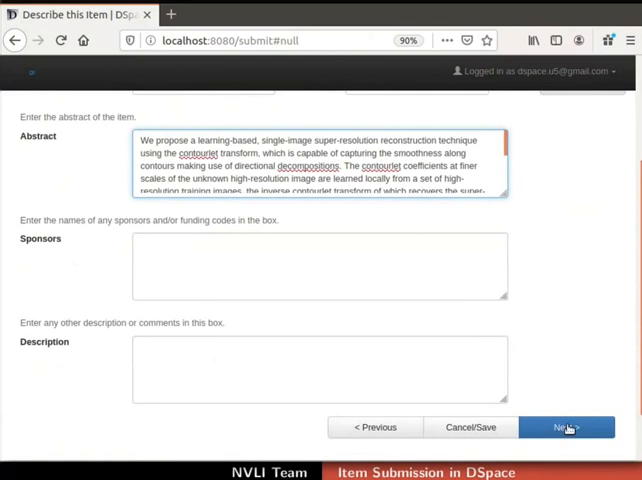
{"action": "left_click", "coordinate": [566, 427]}
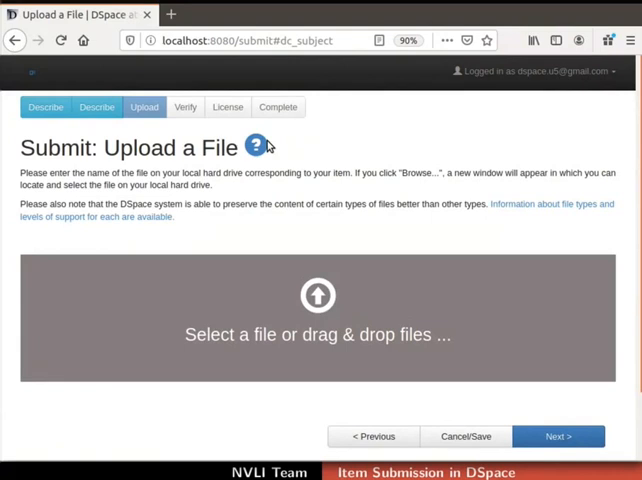
{"action": "mouse_move", "coordinate": [278, 176]}
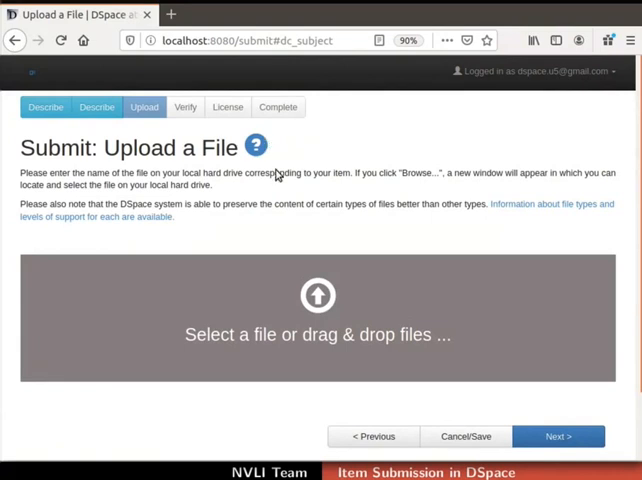
{"action": "mouse_move", "coordinate": [316, 335]}
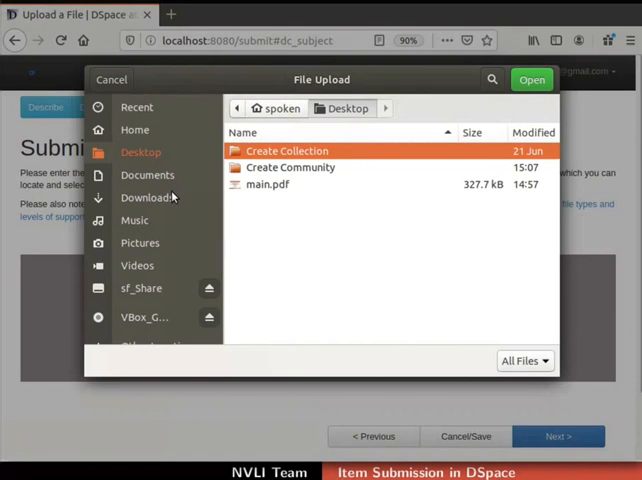
Upload HPC-Article.pdf from the Downloads folder to the submission
{"action": "left_click", "coordinate": [147, 197]}
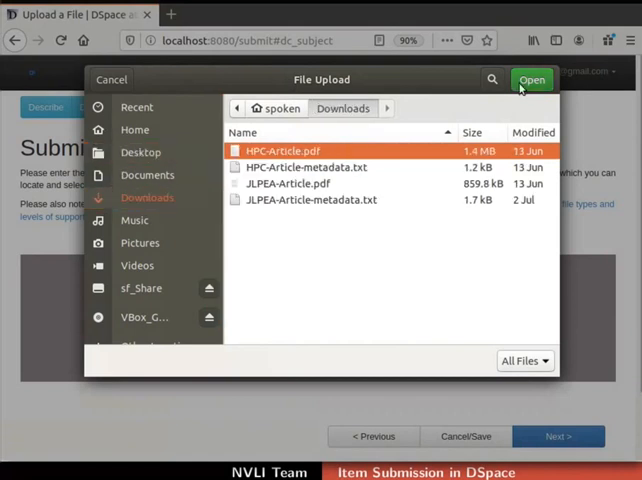
{"action": "left_click", "coordinate": [531, 79]}
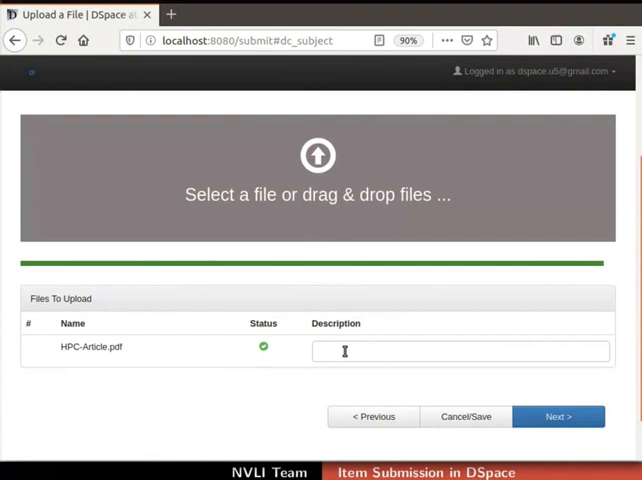
{"action": "mouse_move", "coordinate": [321, 271]}
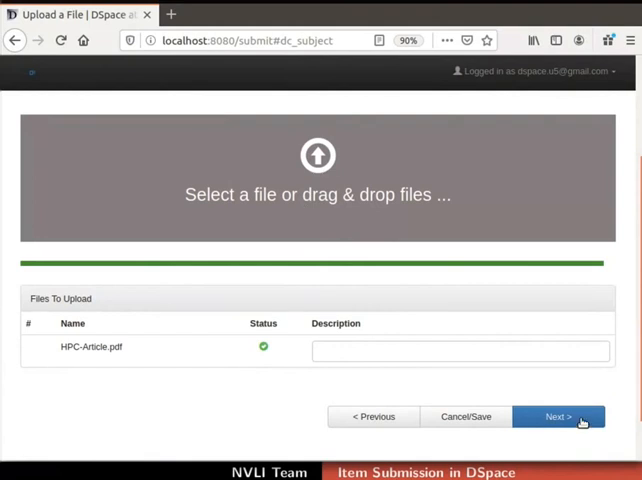
{"action": "left_click", "coordinate": [558, 416]}
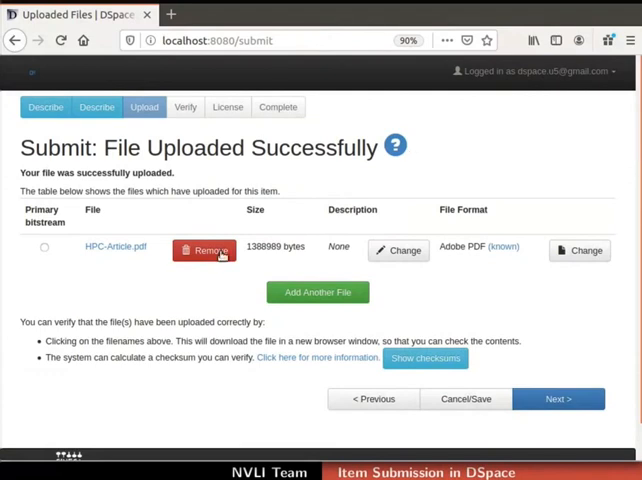
{"action": "mouse_move", "coordinate": [202, 268]}
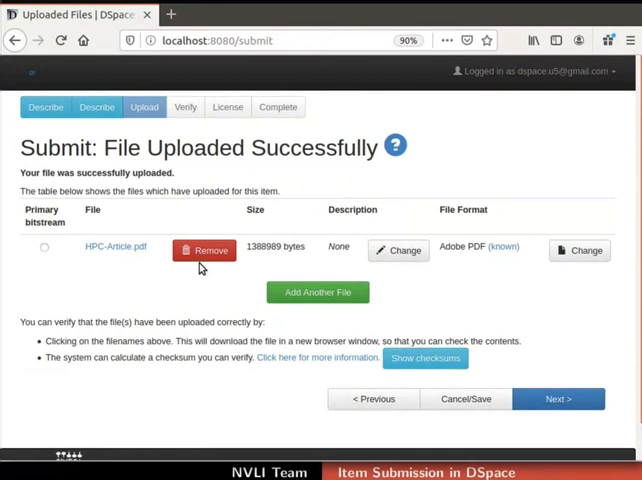
{"action": "mouse_move", "coordinate": [262, 293]}
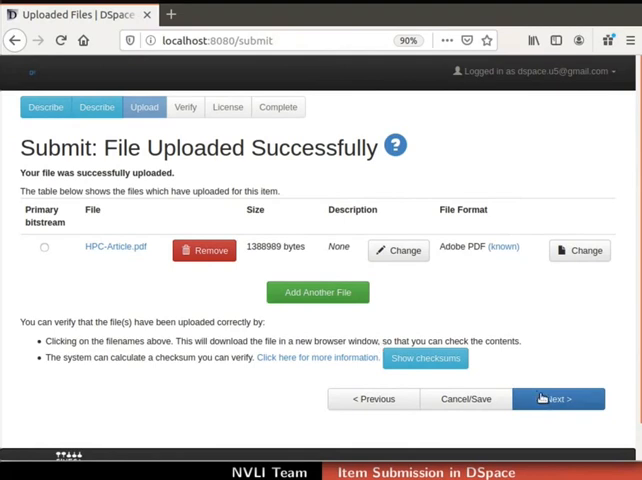
Reach Verify Submission and scroll through the listed authors, title, keywords and abstract
{"action": "left_click", "coordinate": [558, 398]}
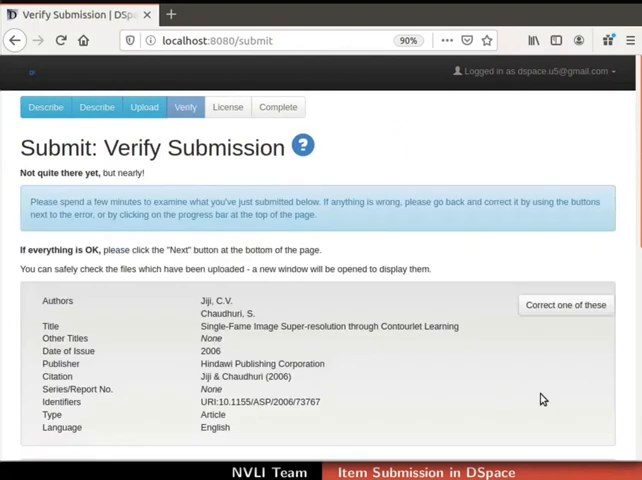
{"action": "mouse_move", "coordinate": [322, 152]}
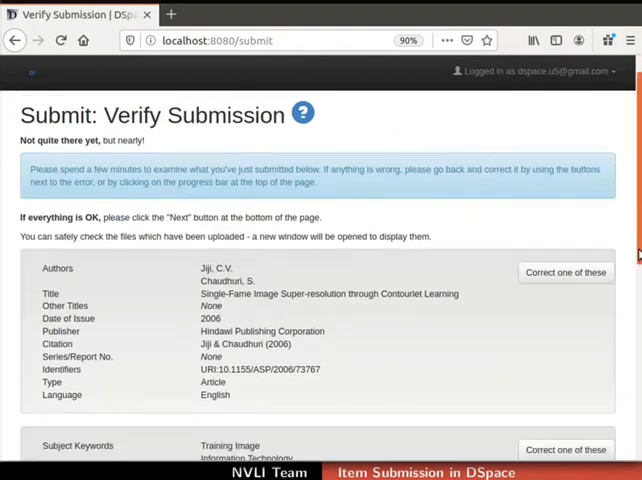
{"action": "scroll", "scroll_direction": "down", "scroll_amount": 3}
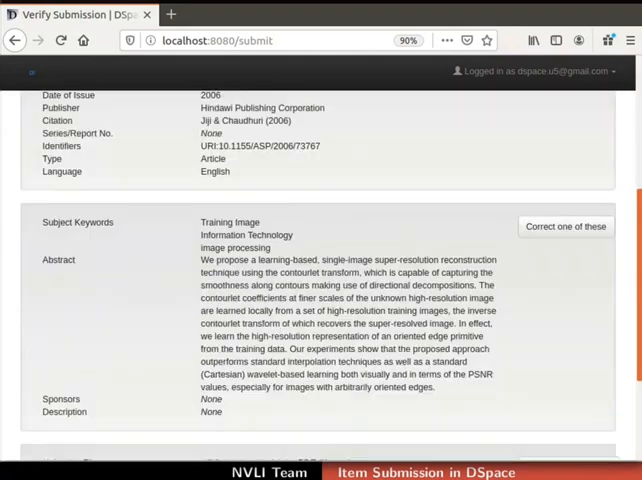
{"action": "scroll", "scroll_direction": "down", "scroll_amount": 3}
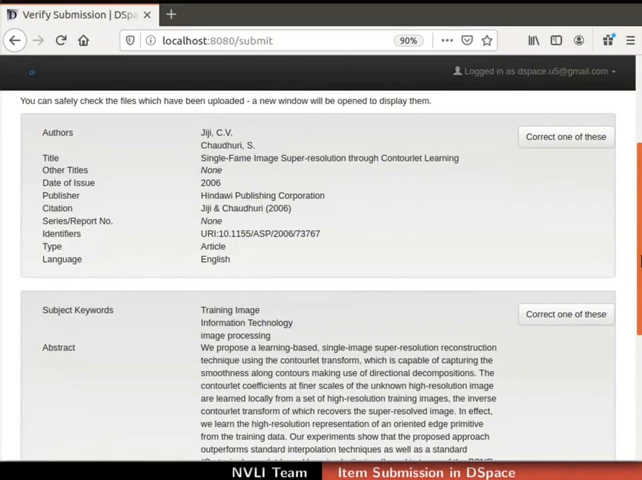
{"action": "scroll", "scroll_direction": "up", "scroll_amount": 3}
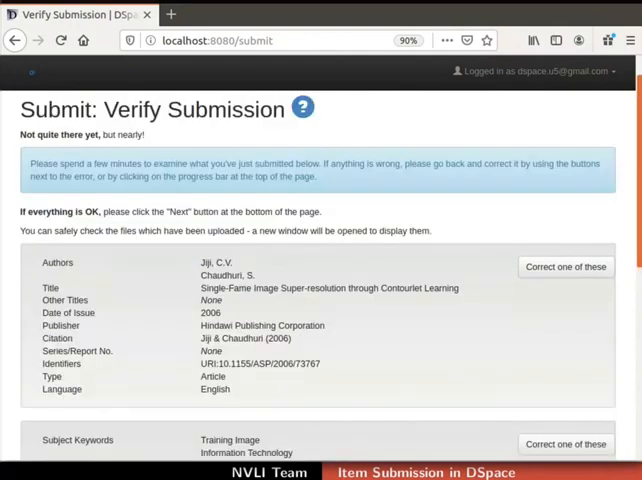
{"action": "scroll", "scroll_direction": "down", "scroll_amount": 3}
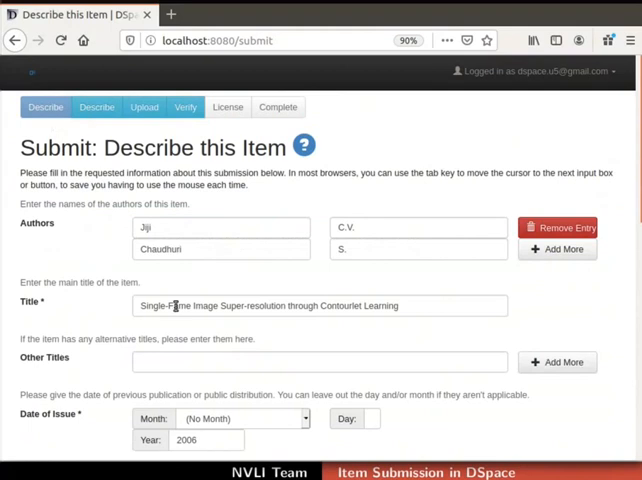
Fix the title to 'Single-Frame Image Super-resolution through Contourlet Learning' and return to Verify
{"action": "left_click", "coordinate": [180, 306]}
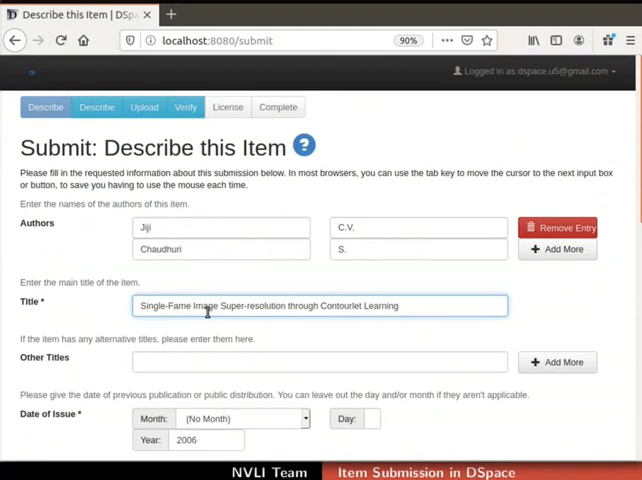
{"action": "scroll", "scroll_direction": "down", "scroll_amount": 3}
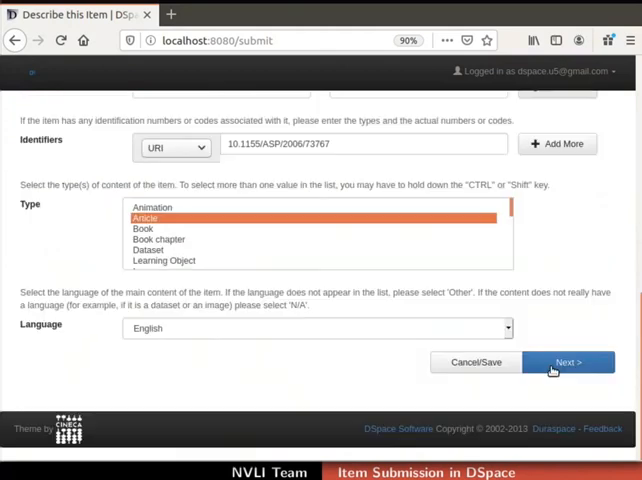
{"action": "left_click", "coordinate": [570, 362]}
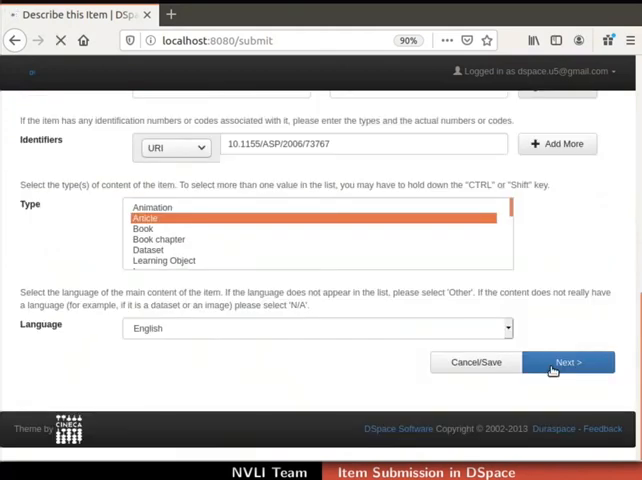
{"action": "left_click", "coordinate": [569, 362]}
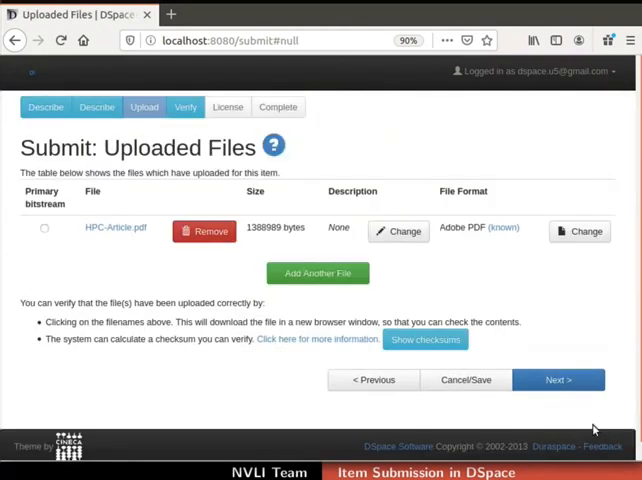
{"action": "left_click", "coordinate": [558, 379]}
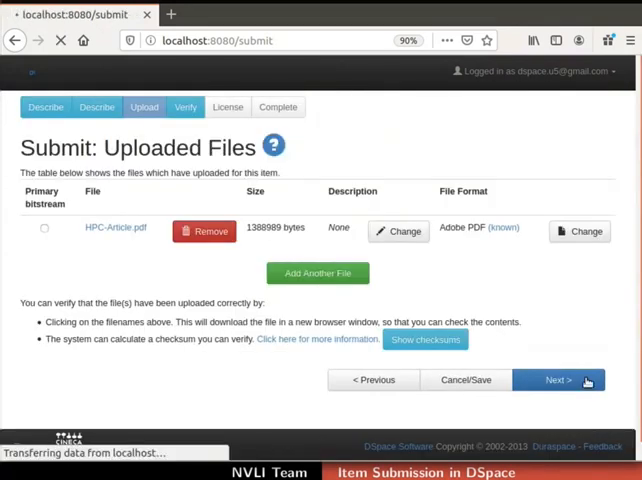
{"action": "left_click", "coordinate": [558, 380]}
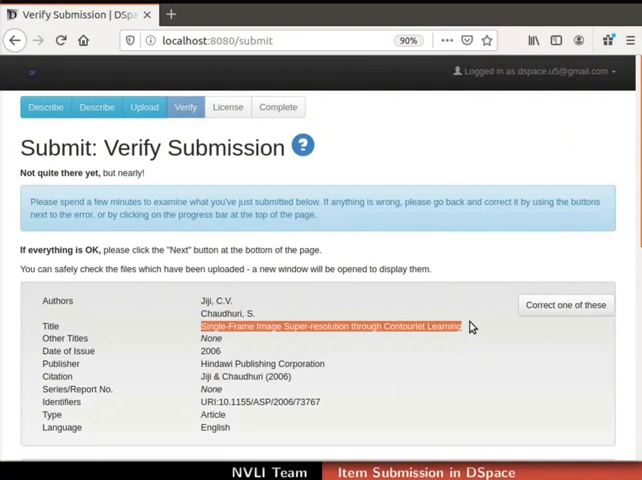
Scroll to the bottom of Verify Submission and continue to the Distribution License
{"action": "scroll", "scroll_direction": "down", "scroll_amount": 3}
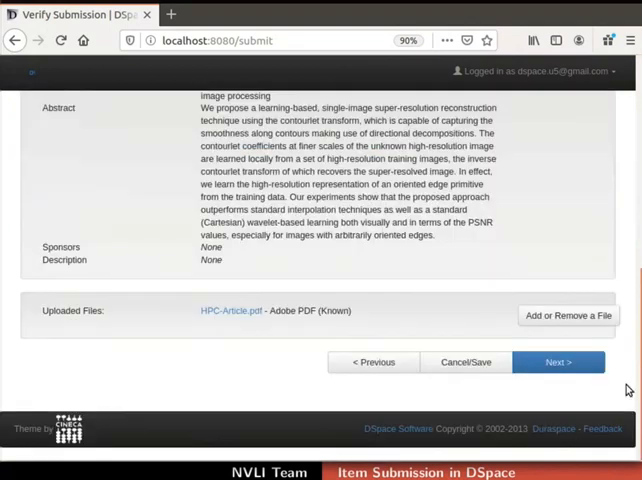
{"action": "left_click", "coordinate": [558, 362]}
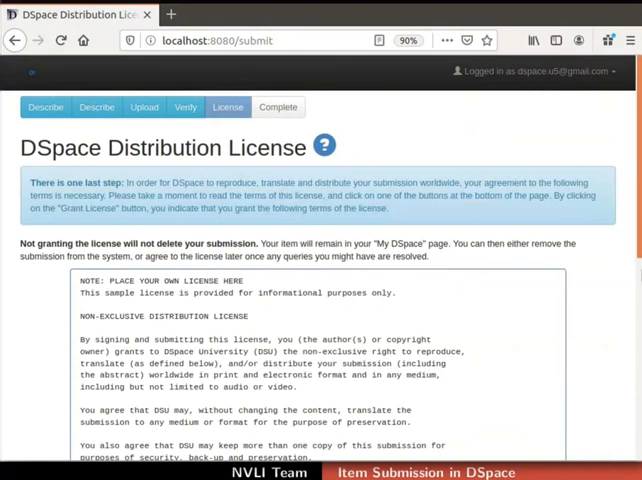
Read through the license text and grant it, completing the submission
{"action": "scroll", "scroll_direction": "down", "scroll_amount": 3}
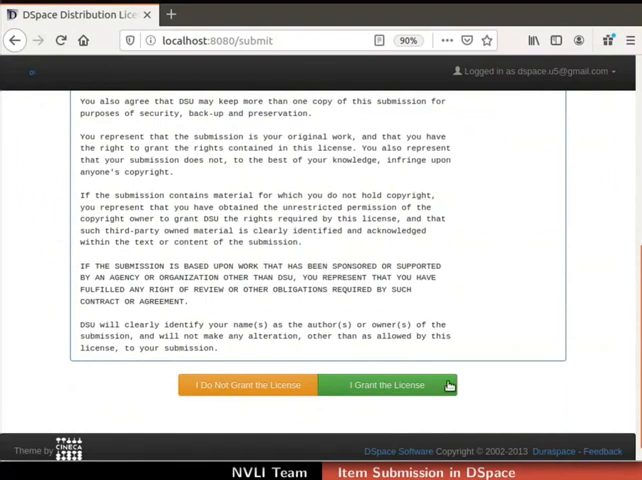
{"action": "mouse_move", "coordinate": [400, 388]}
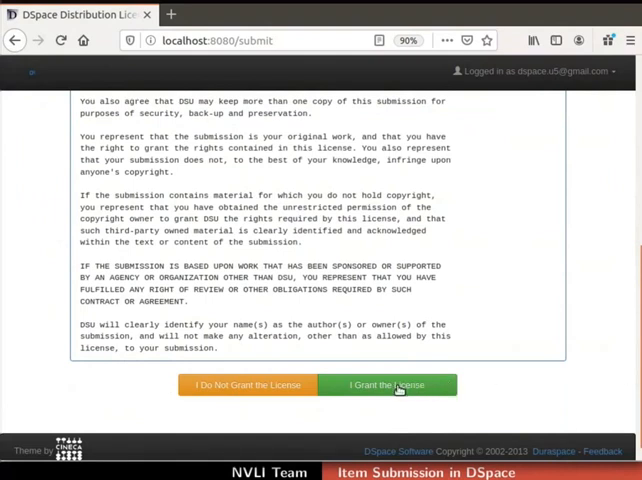
{"action": "left_click", "coordinate": [386, 385]}
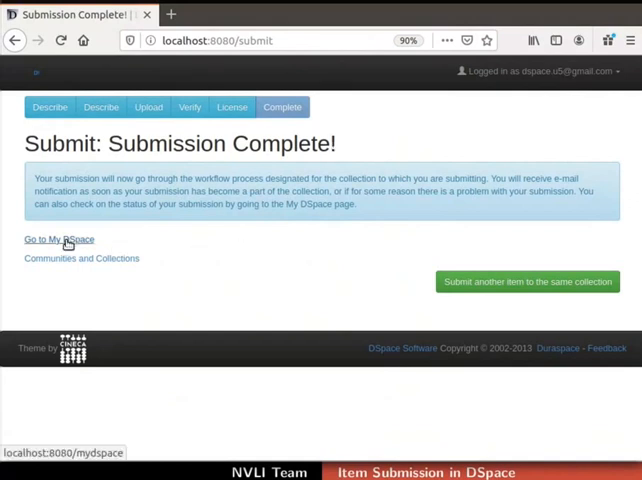
{"action": "left_click", "coordinate": [58, 239]}
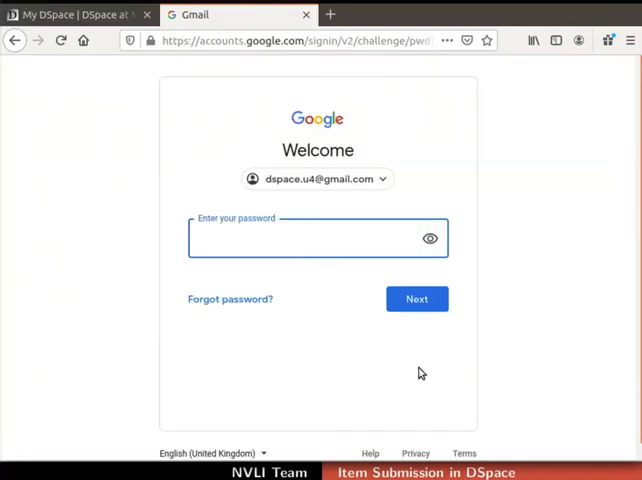
Sign in to the reviewer's Gmail account with the password to reach the inbox
{"action": "type", "text": "password"}
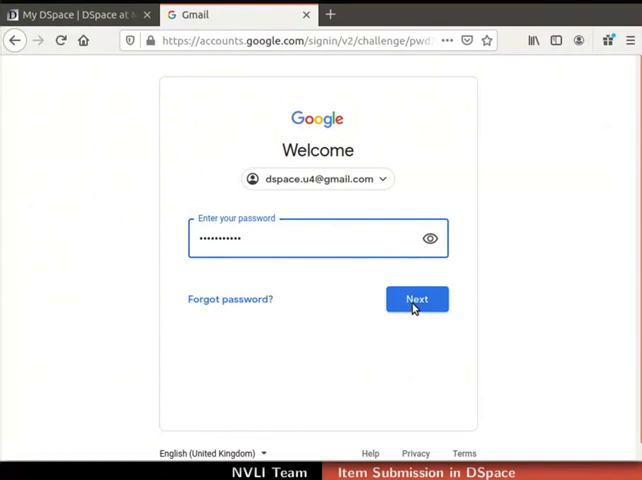
{"action": "left_click", "coordinate": [416, 299]}
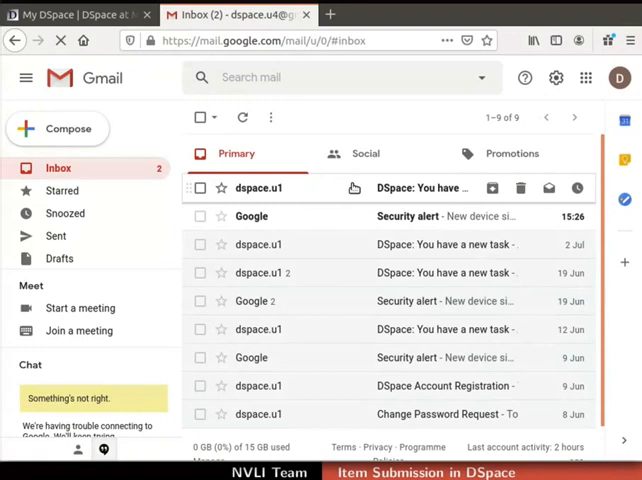
Read the 'DSpace: You have a new task' email, then return to My DSpace
{"action": "left_click", "coordinate": [440, 188]}
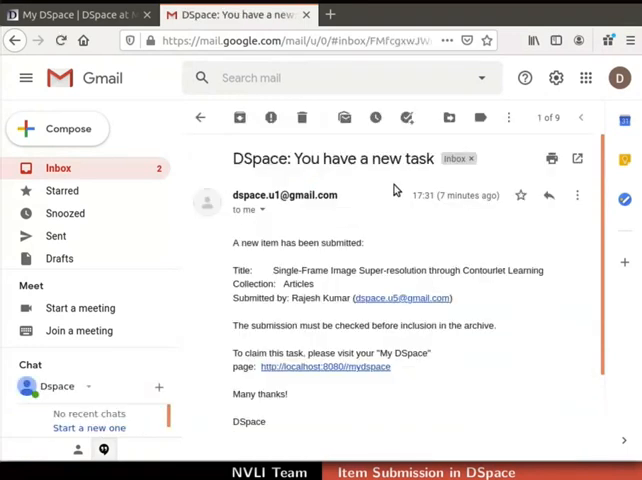
{"action": "mouse_move", "coordinate": [227, 273]}
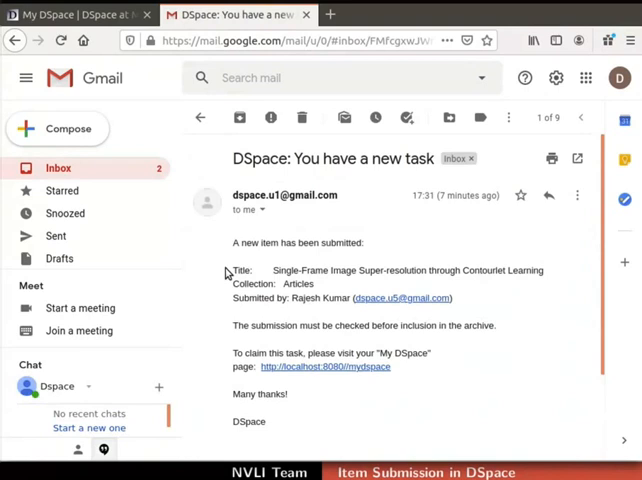
{"action": "mouse_move", "coordinate": [229, 308]}
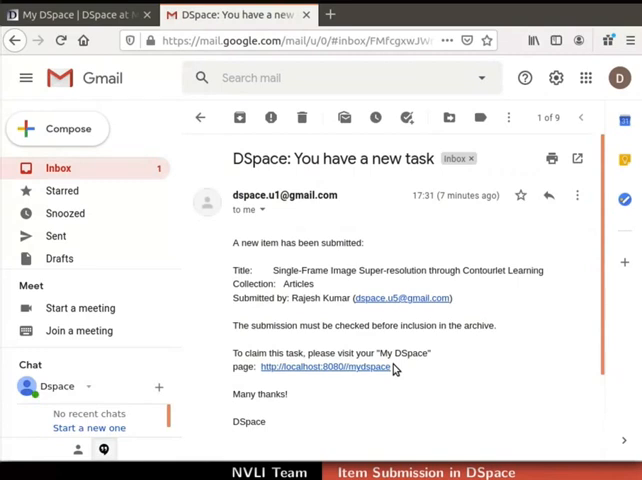
{"action": "left_click", "coordinate": [336, 367]}
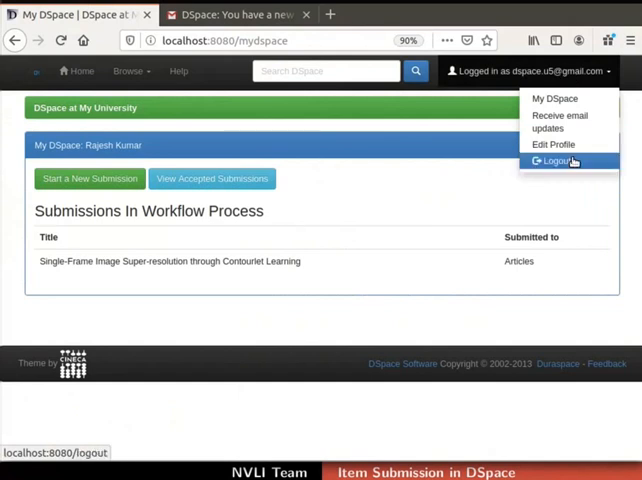
Log out of the DSpace account from the 'Logged in as' menu
{"action": "left_click", "coordinate": [548, 161]}
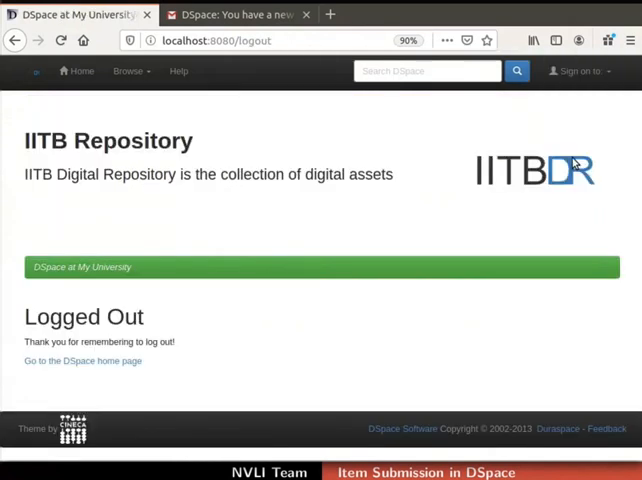